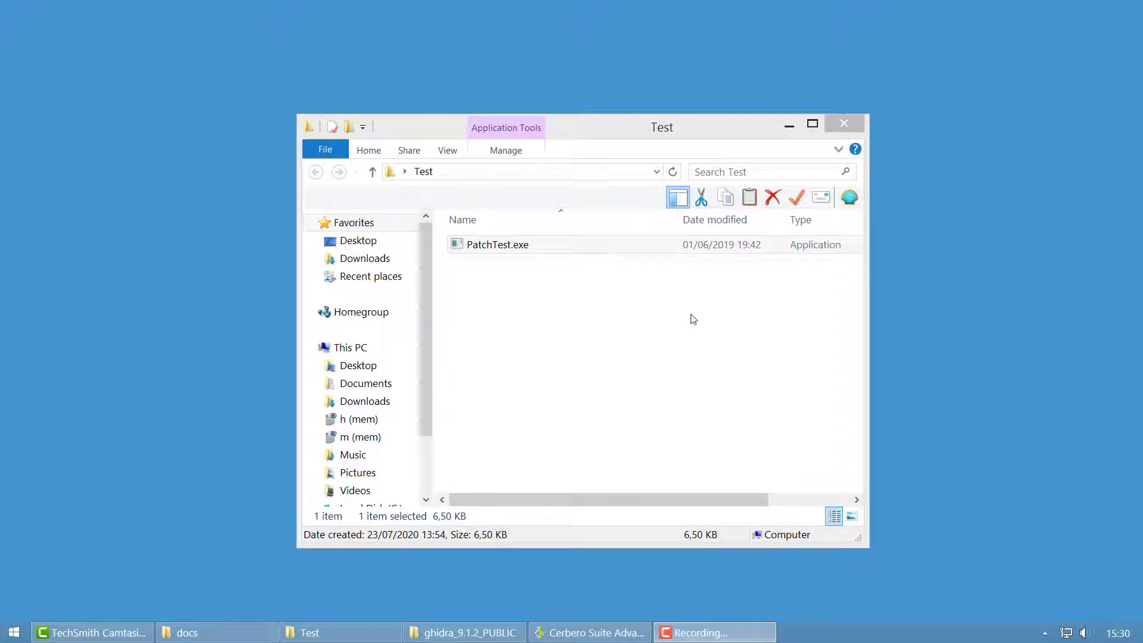
{"action": "mouse_move", "coordinate": [610, 274]}
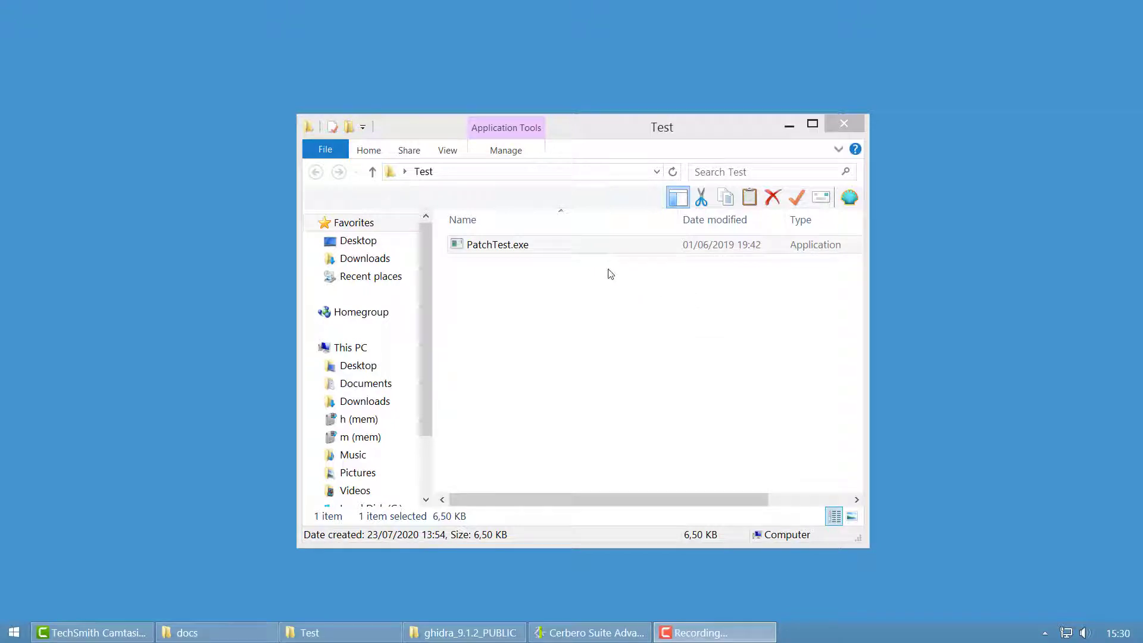
- Open PatchTest.exe in Cerbero Analyzer from its File Explorer context menu
{"action": "right_click", "coordinate": [497, 244]}
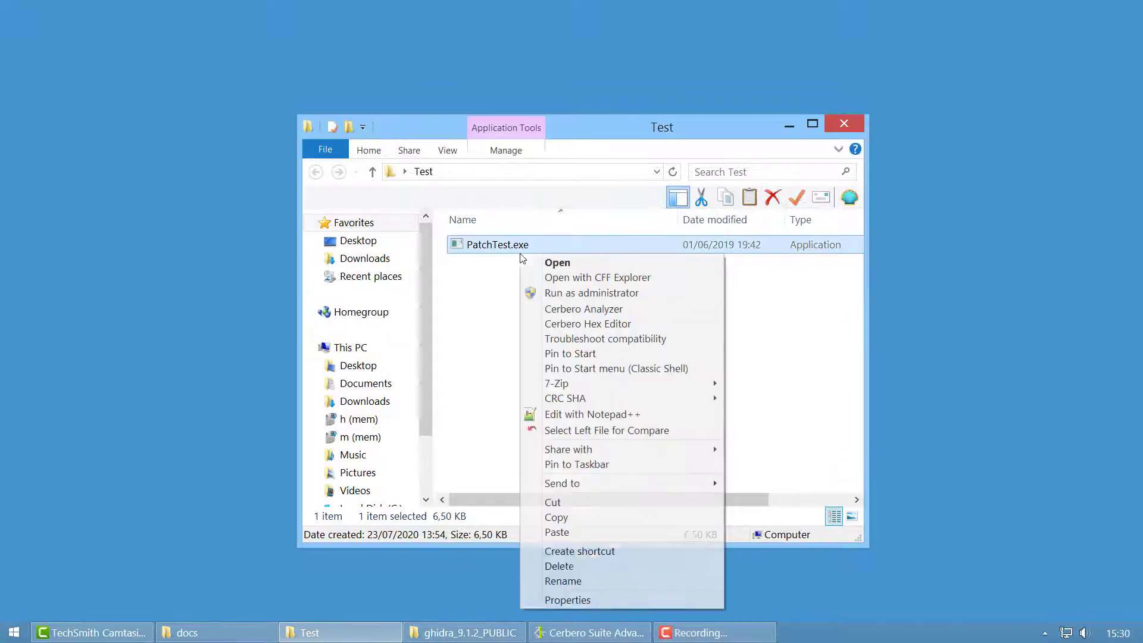
{"action": "left_click", "coordinate": [584, 308]}
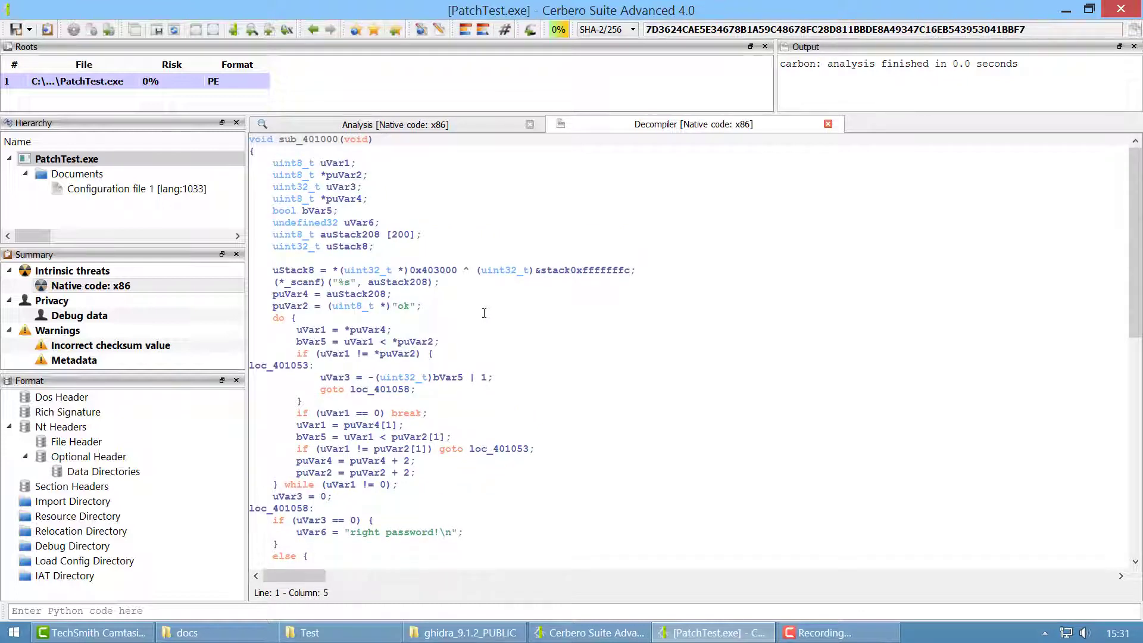
{"action": "mouse_move", "coordinate": [563, 275]}
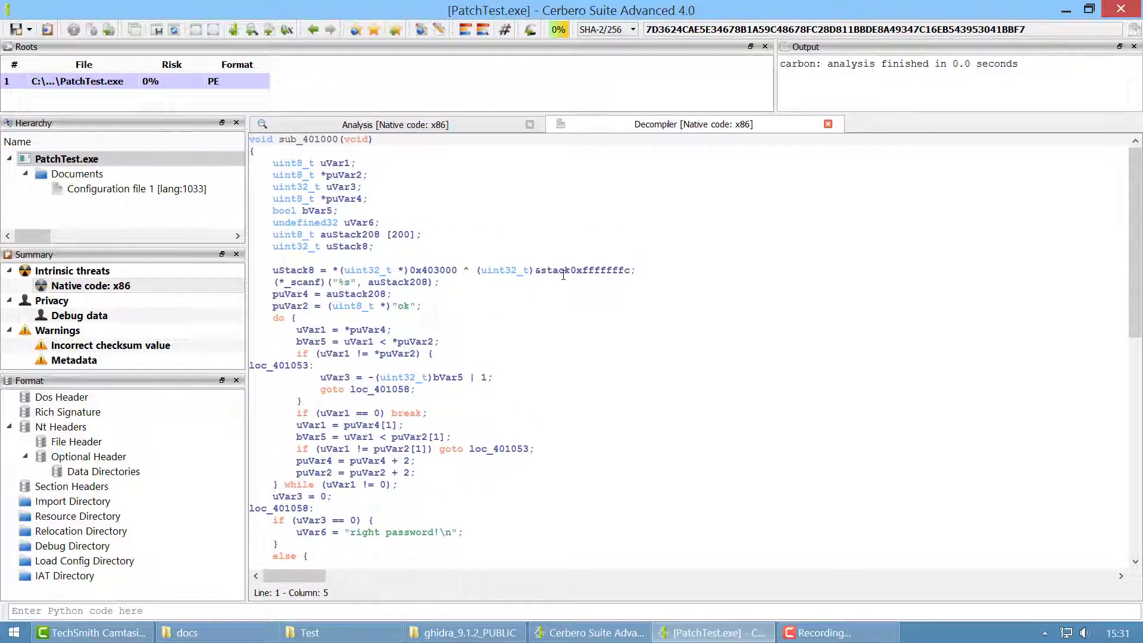
{"action": "mouse_move", "coordinate": [955, 55]}
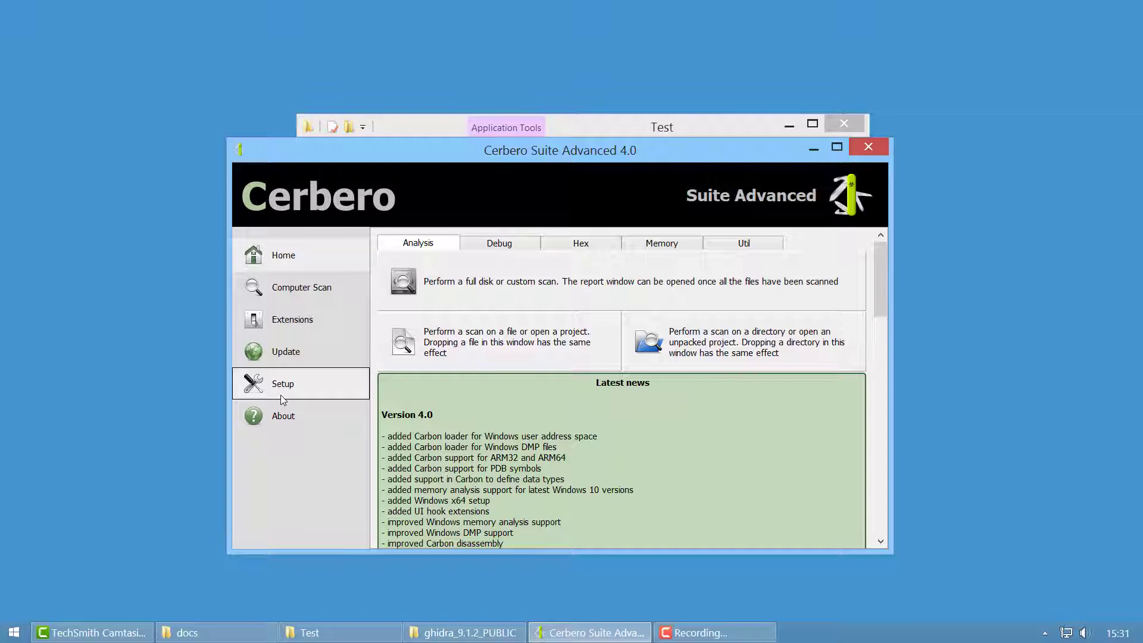
- From Setup's Ghidra tab, install the Ghidra plugin and acknowledge the success message
{"action": "left_click", "coordinate": [282, 383]}
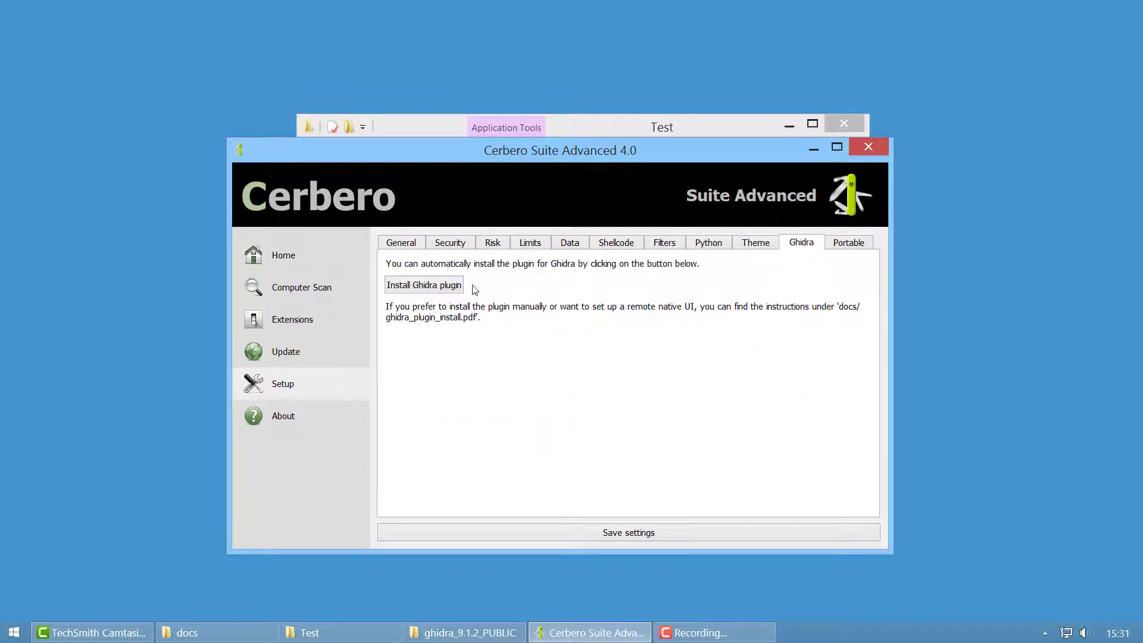
{"action": "left_click", "coordinate": [423, 285]}
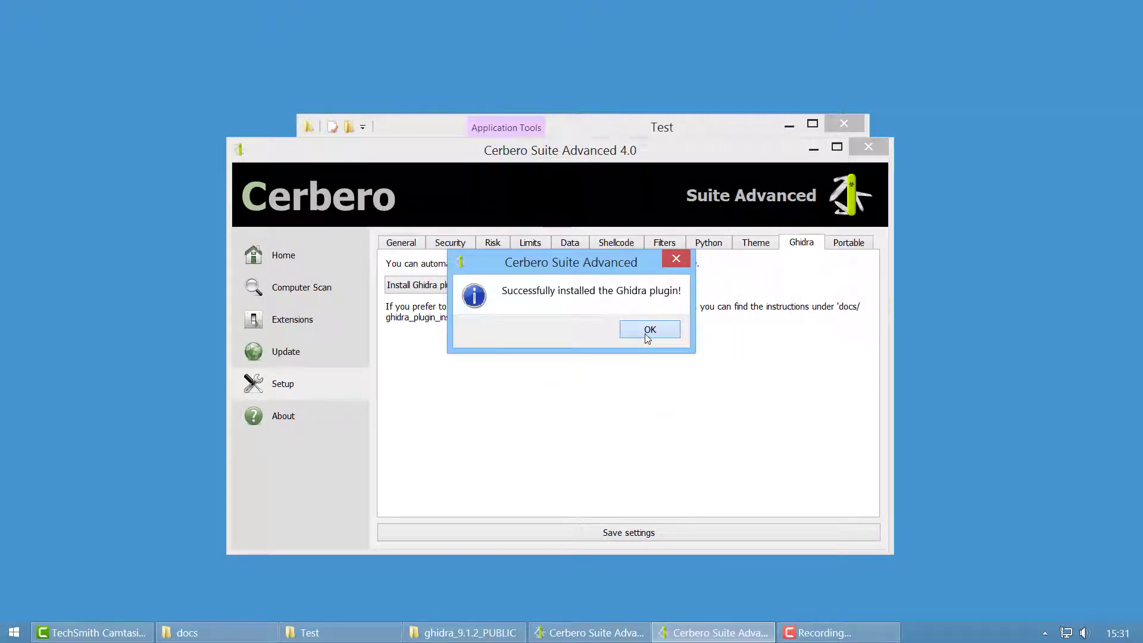
{"action": "left_click", "coordinate": [649, 329]}
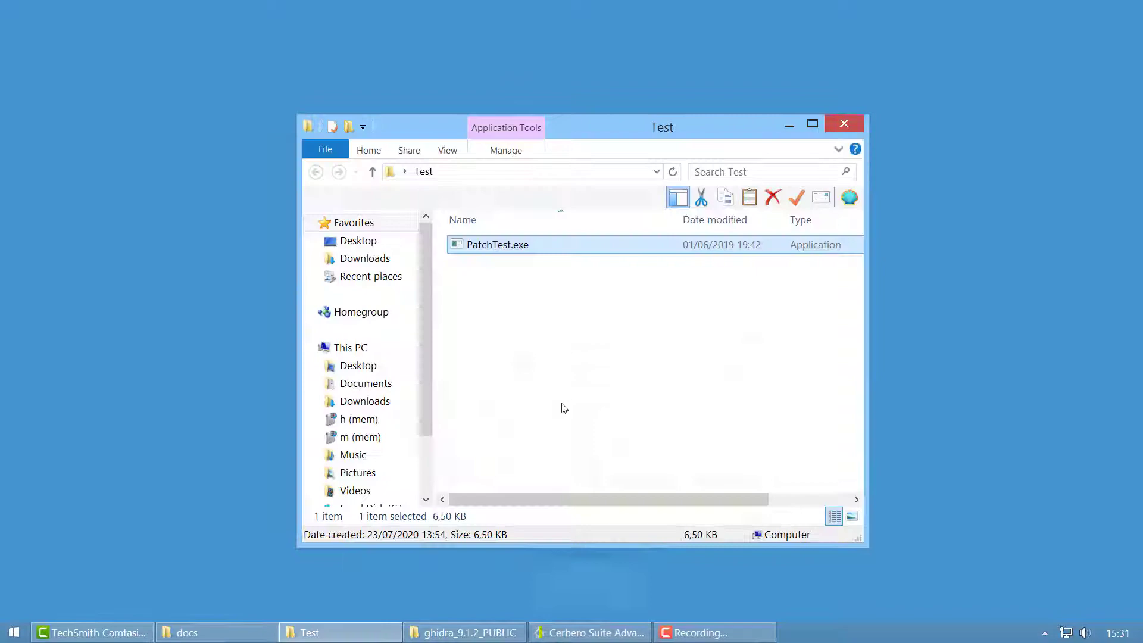
- Run ghidraRun.bat from the Ghidra folder and open PatchTest.exe in the CodeBrowser
{"action": "left_click", "coordinate": [465, 632]}
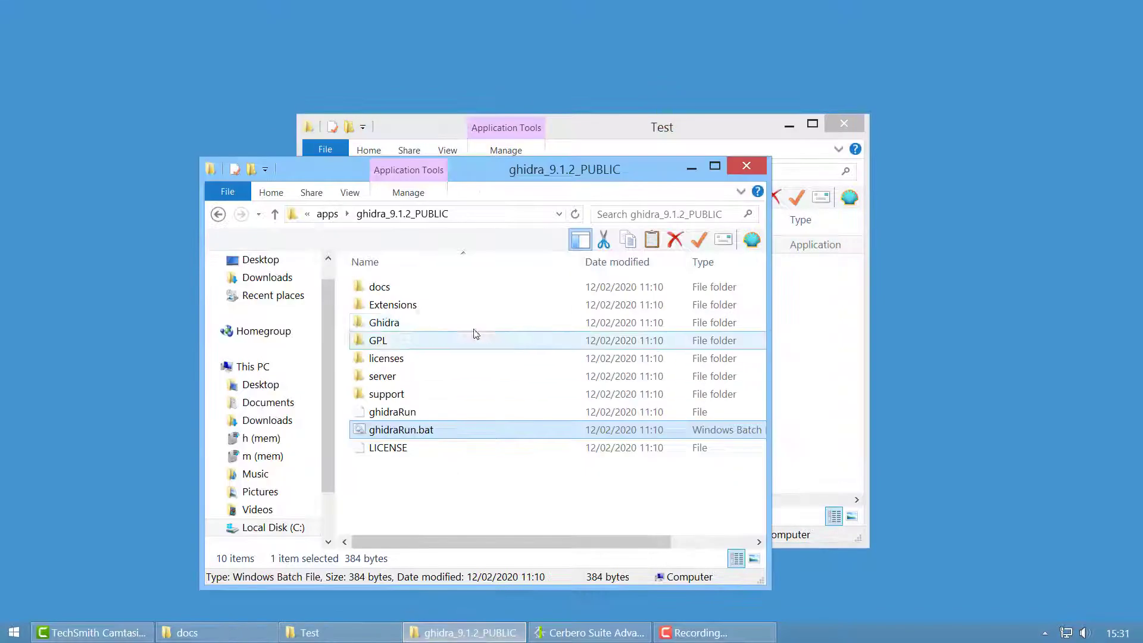
{"action": "double_click", "coordinate": [400, 429]}
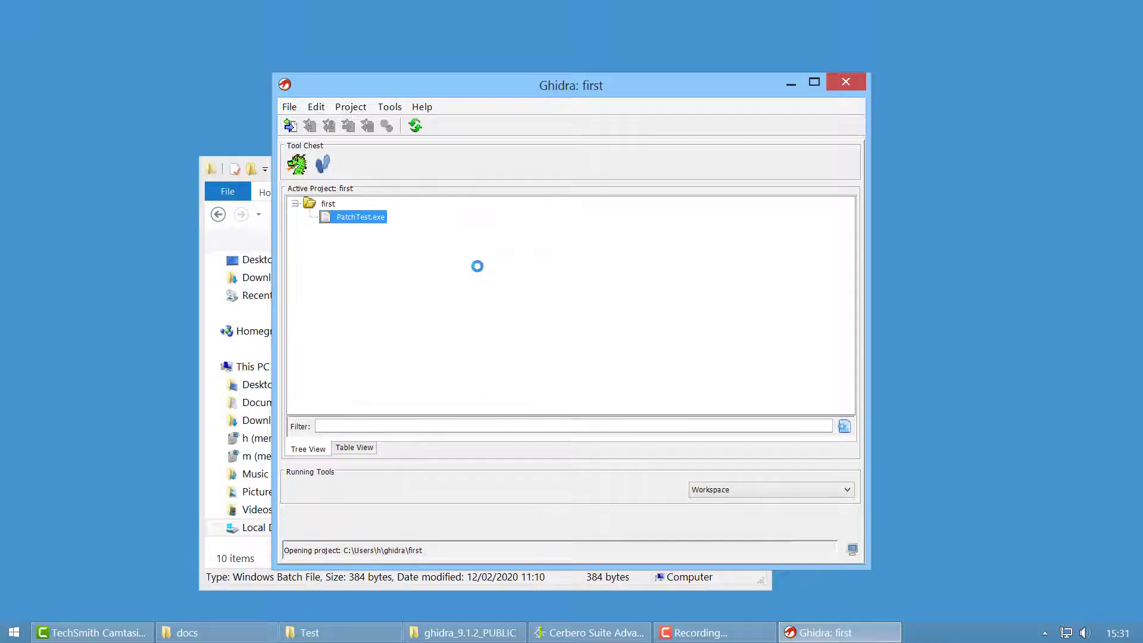
{"action": "double_click", "coordinate": [360, 217]}
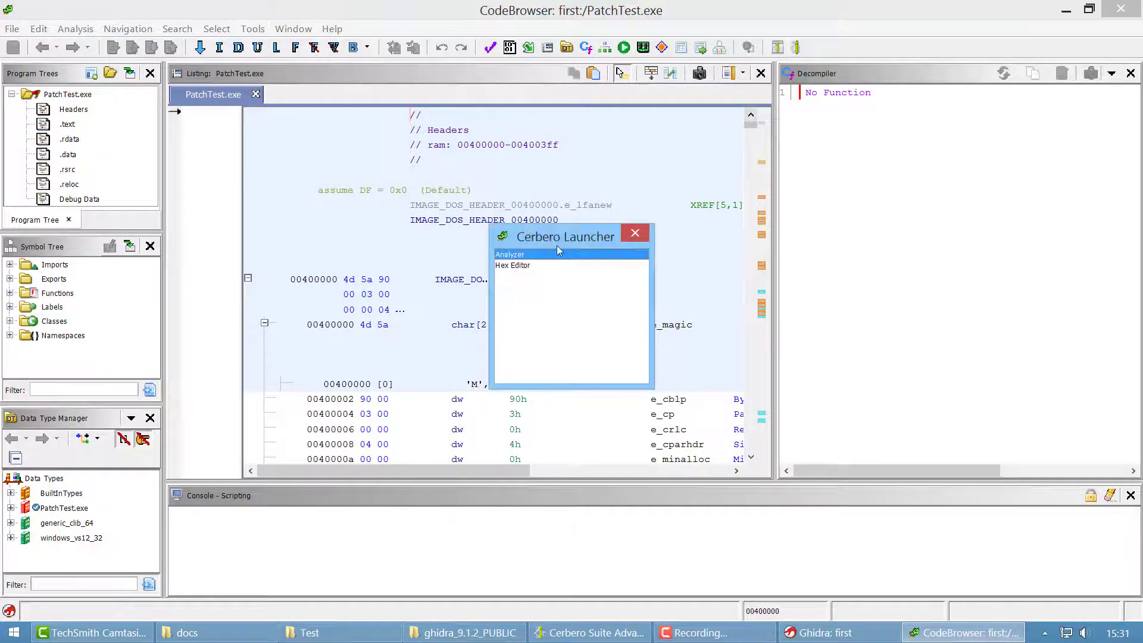
{"action": "mouse_move", "coordinate": [546, 273]}
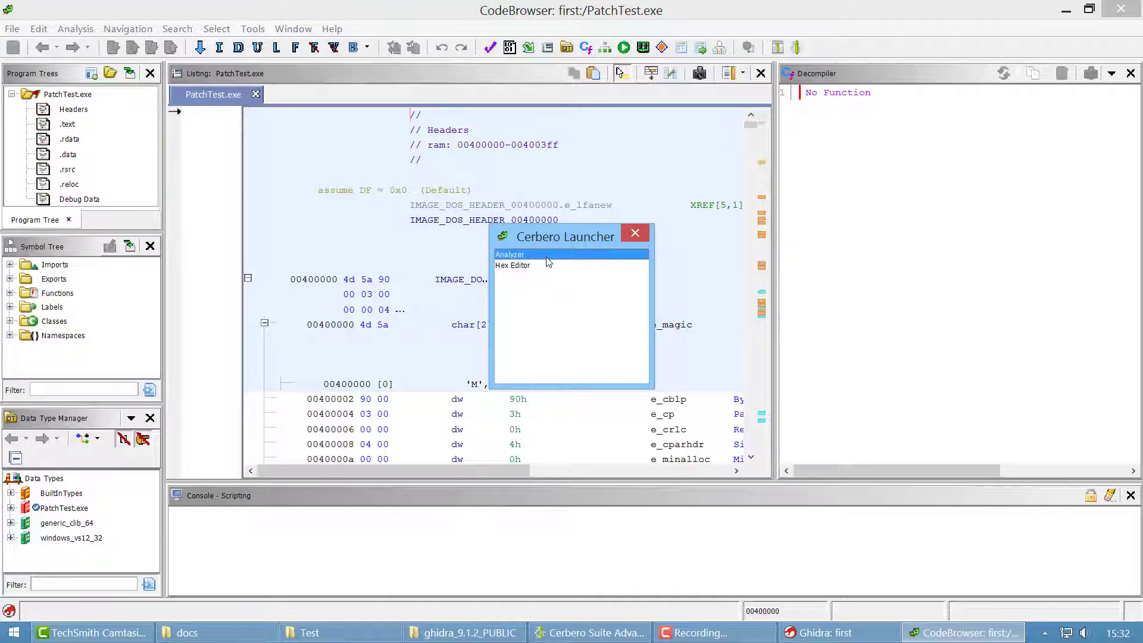
- Pick Analyzer in Ghidra's Cerbero Launcher to load PatchTest.exe into Cerbero's Native UI
{"action": "left_click", "coordinate": [512, 265]}
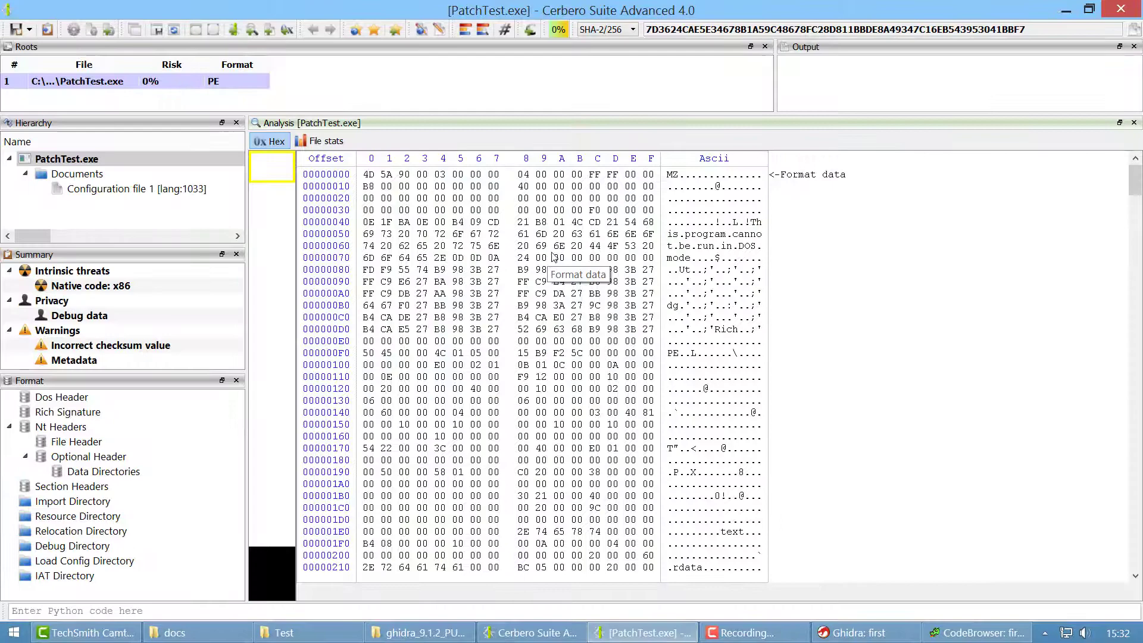
{"action": "left_click", "coordinate": [972, 632]}
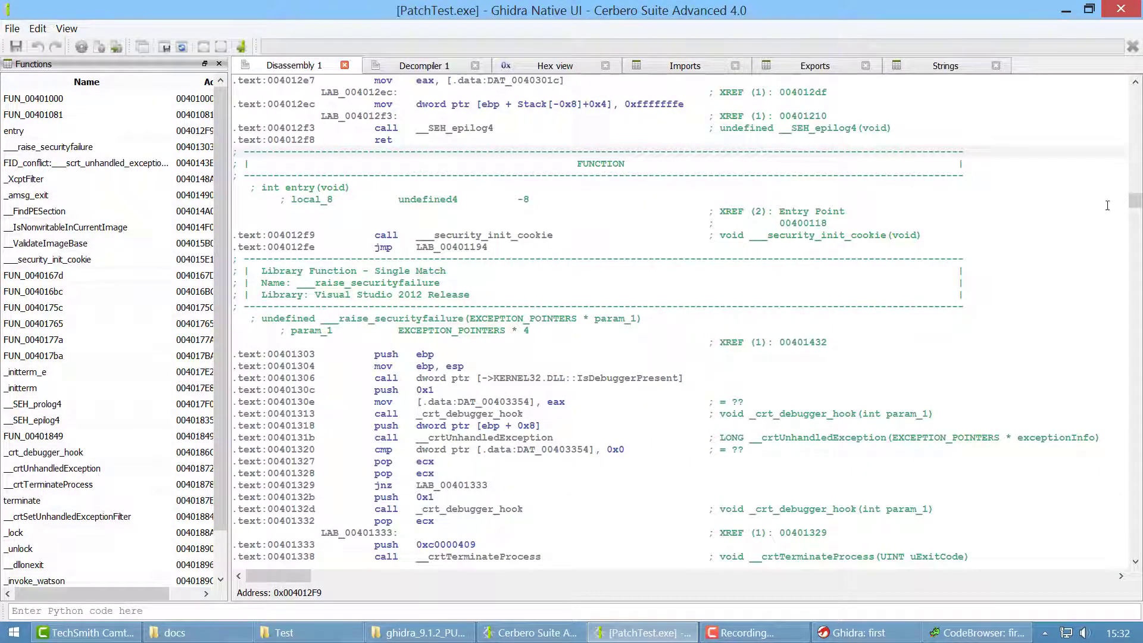
- Scroll the disassembly to the call to FUN_00401000 near 0x00401242
{"action": "scroll", "scroll_direction": "down", "scroll_amount": 3}
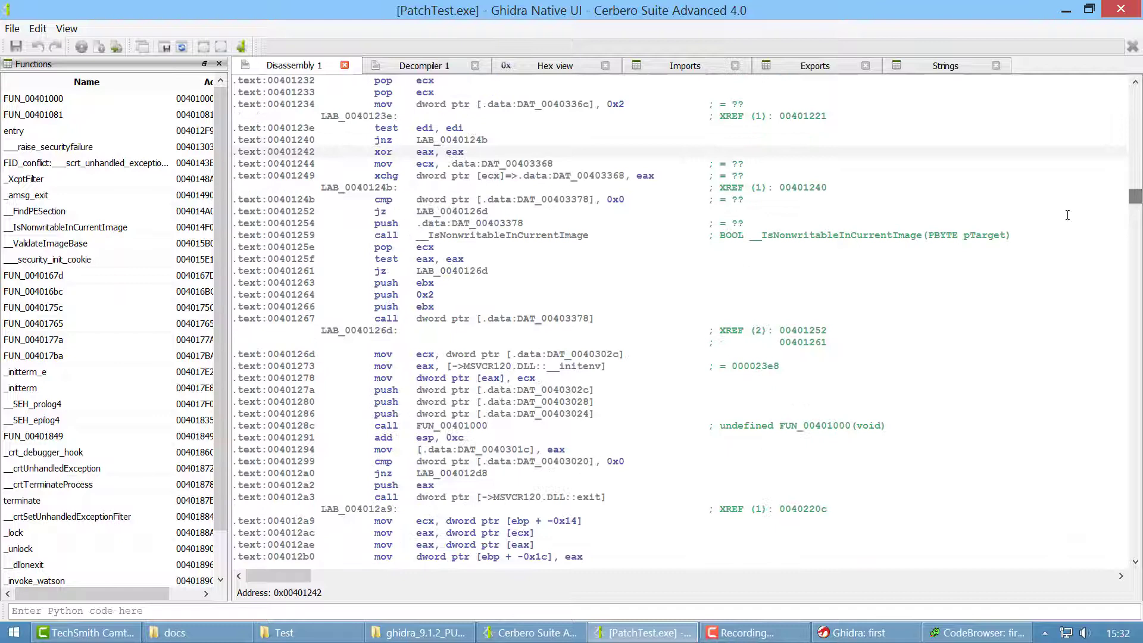
{"action": "mouse_move", "coordinate": [562, 190]}
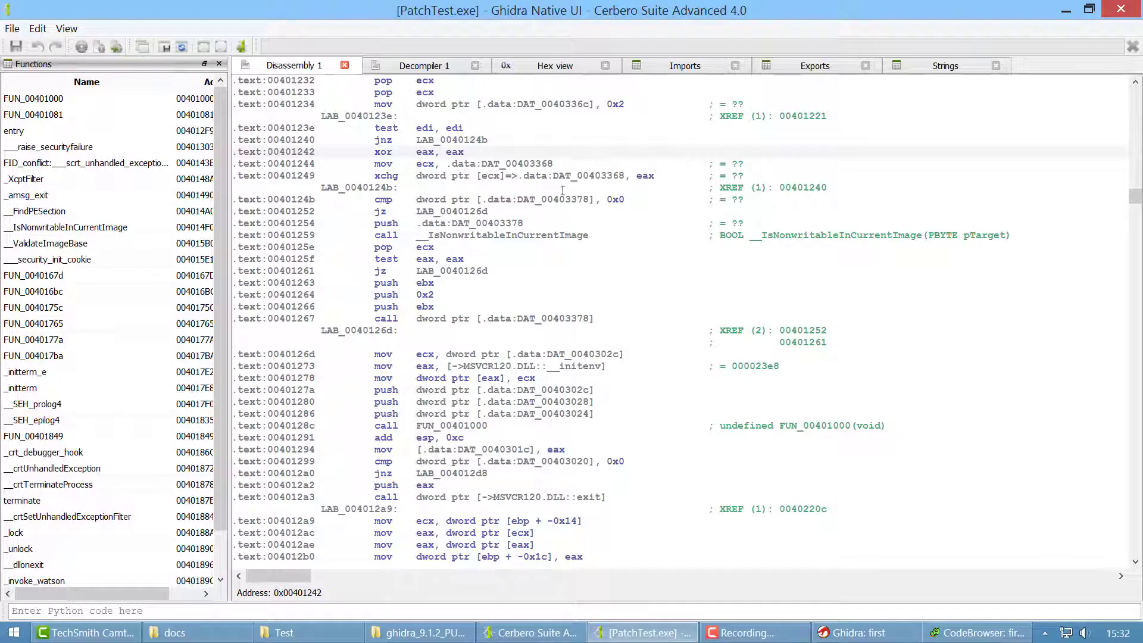
{"action": "mouse_move", "coordinate": [854, 76]}
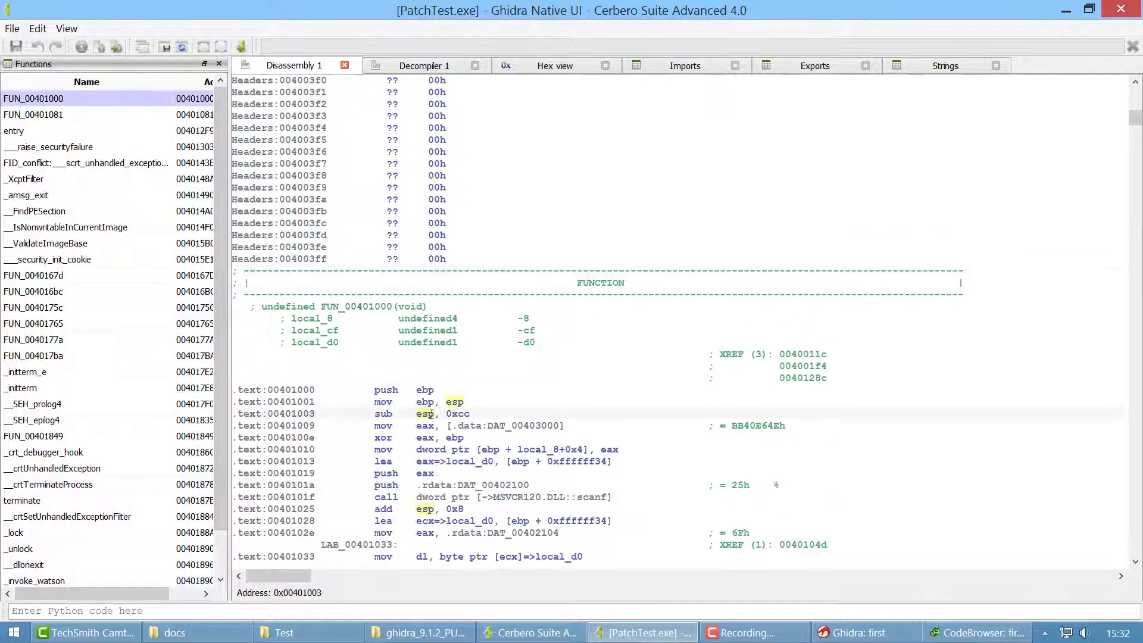
- Add the 'hello world' comment in FUN_00401000's decompiler view, then return to Disassembly
{"action": "left_click", "coordinate": [424, 65]}
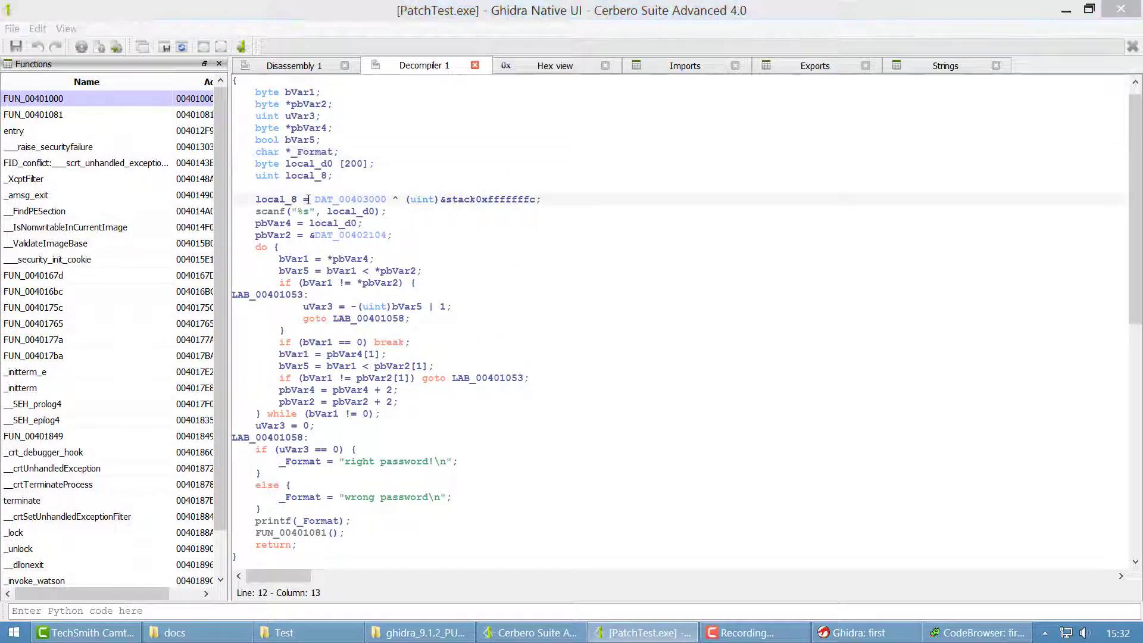
{"action": "type", "text": "hell"}
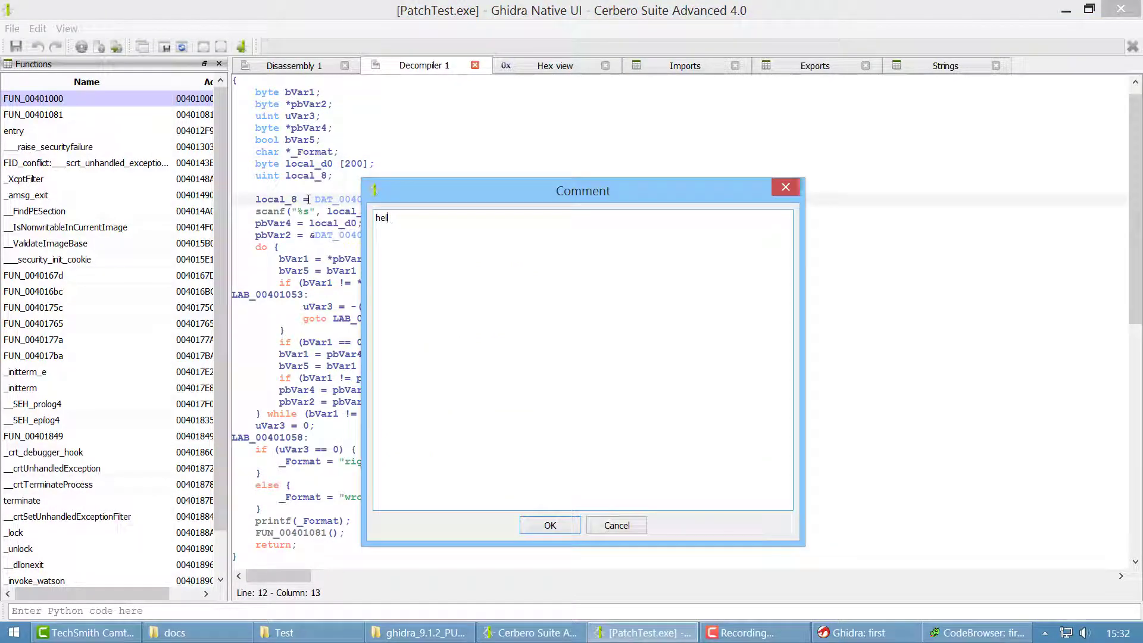
{"action": "left_click", "coordinate": [550, 525]}
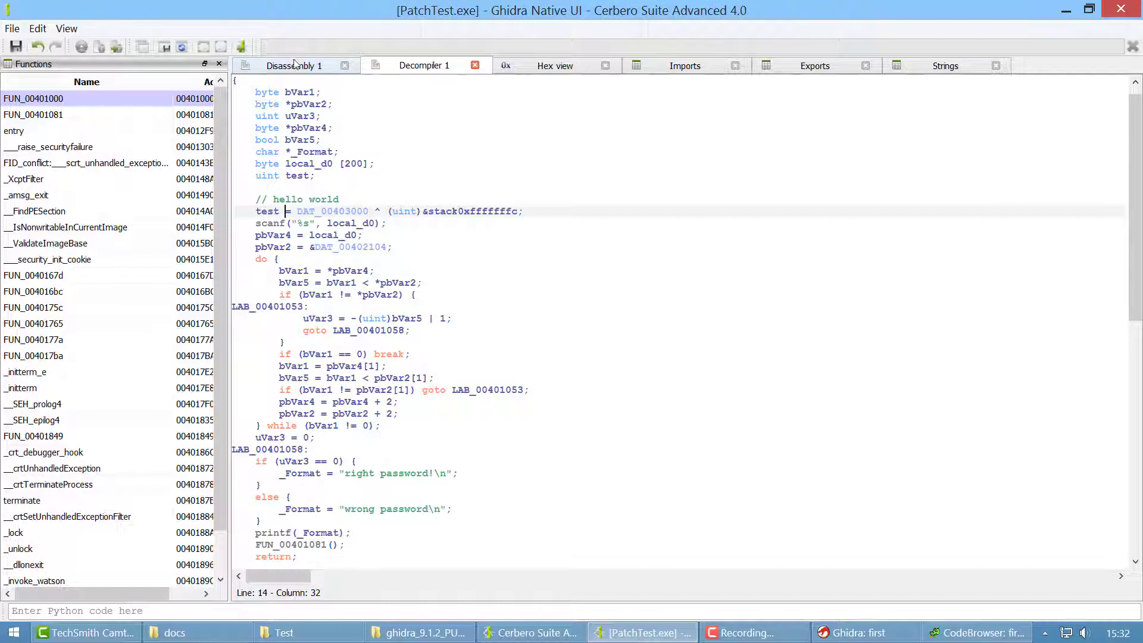
{"action": "left_click", "coordinate": [294, 66]}
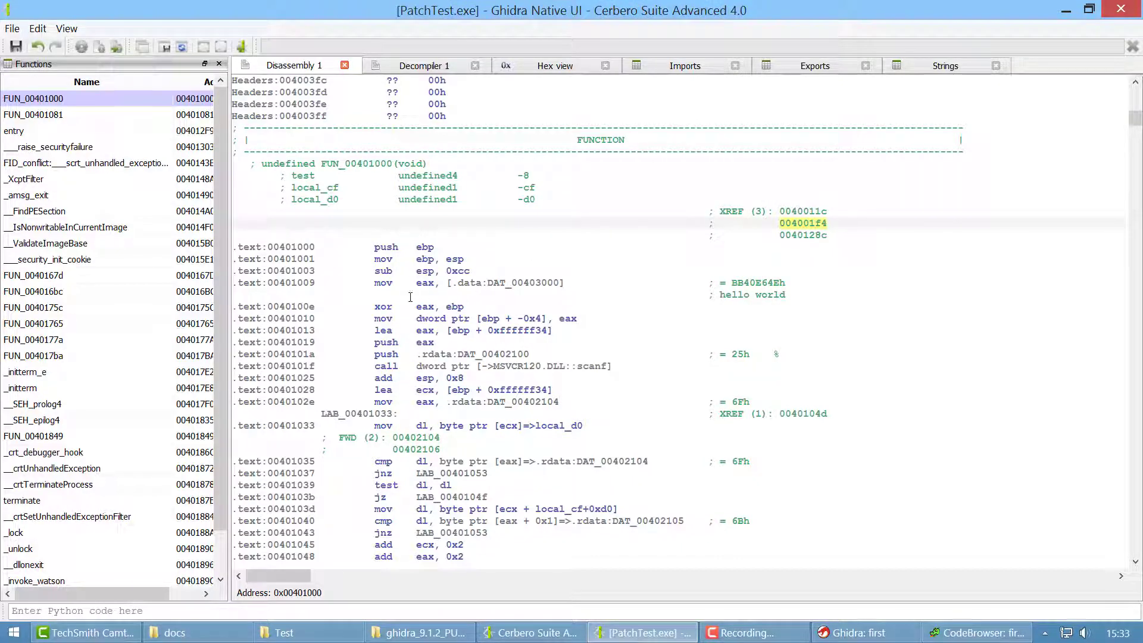
{"action": "mouse_move", "coordinate": [390, 303]}
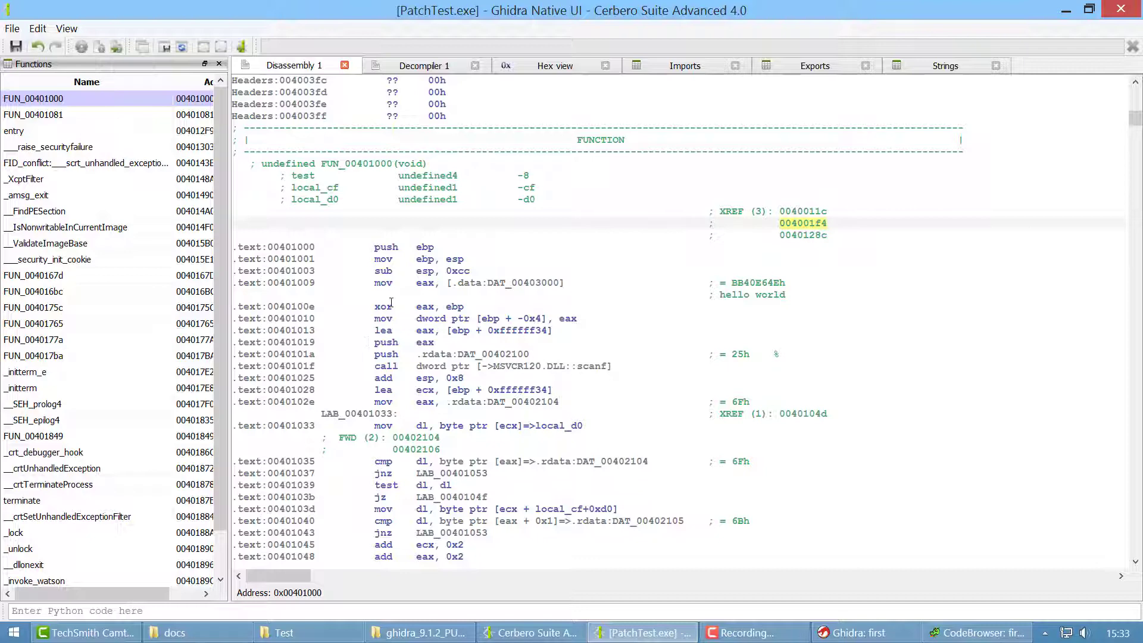
{"action": "mouse_move", "coordinate": [488, 298]}
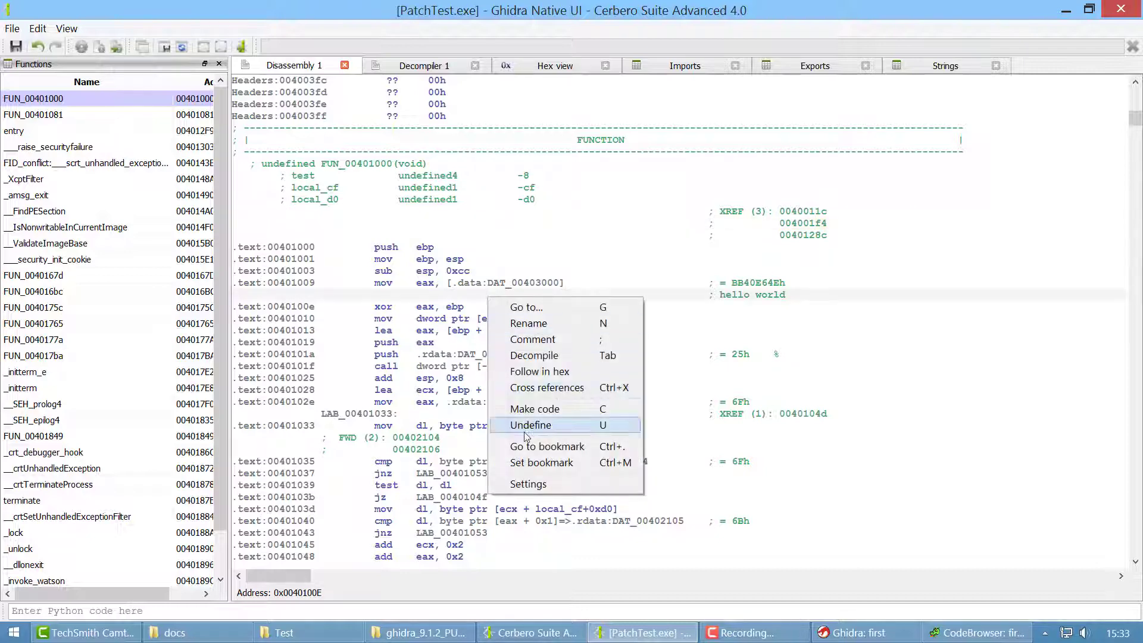
{"action": "mouse_move", "coordinate": [528, 484]}
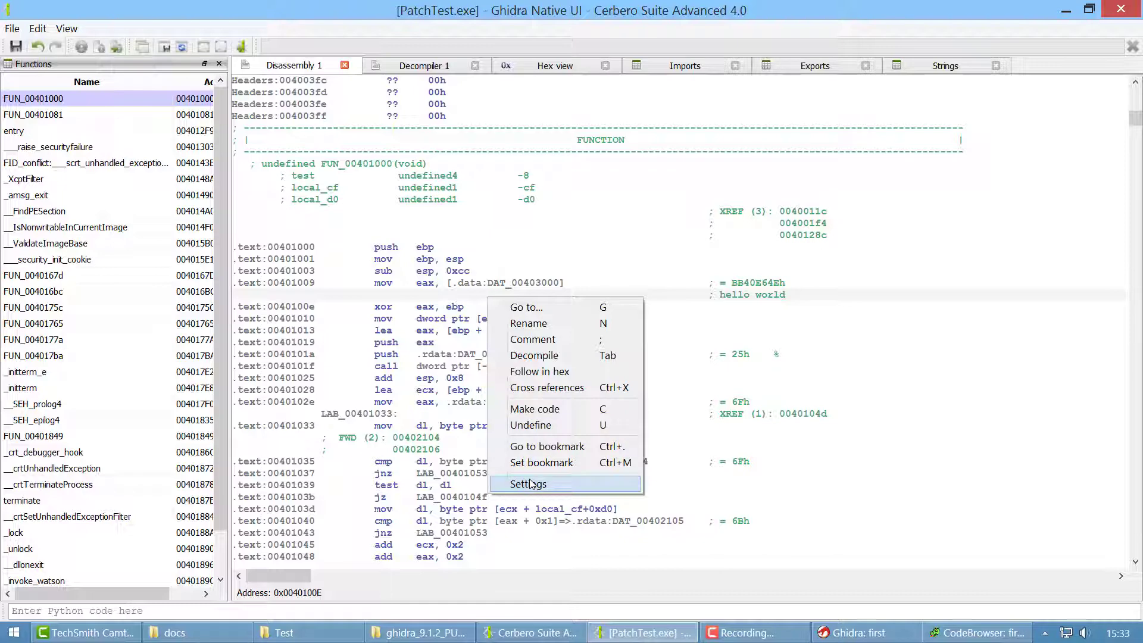
{"action": "left_click", "coordinate": [527, 483]}
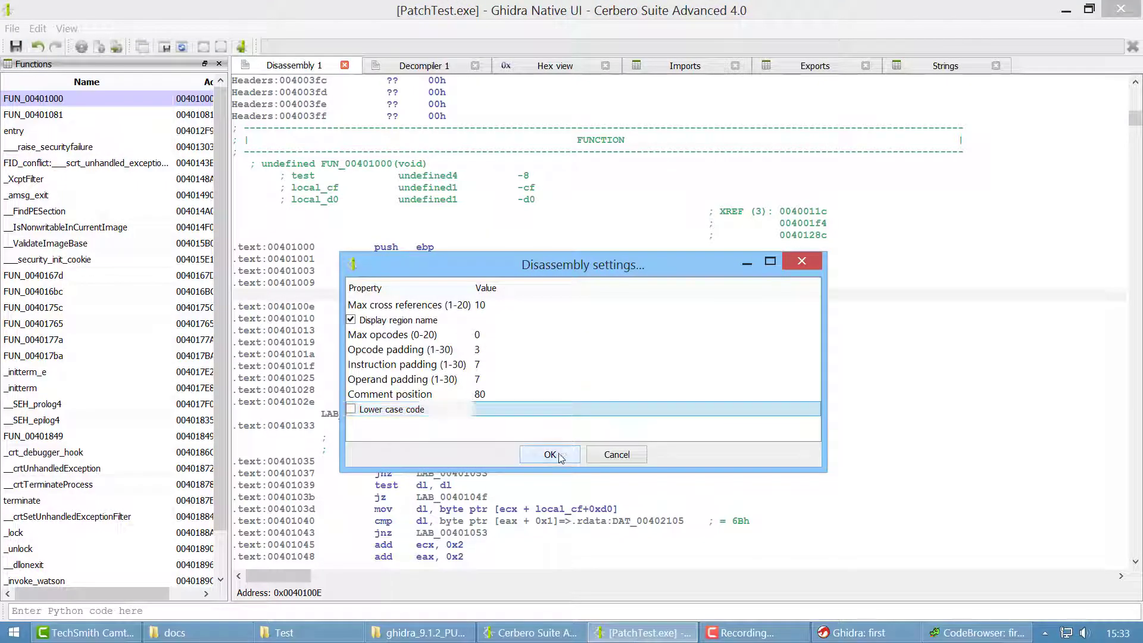
{"action": "left_click", "coordinate": [549, 454]}
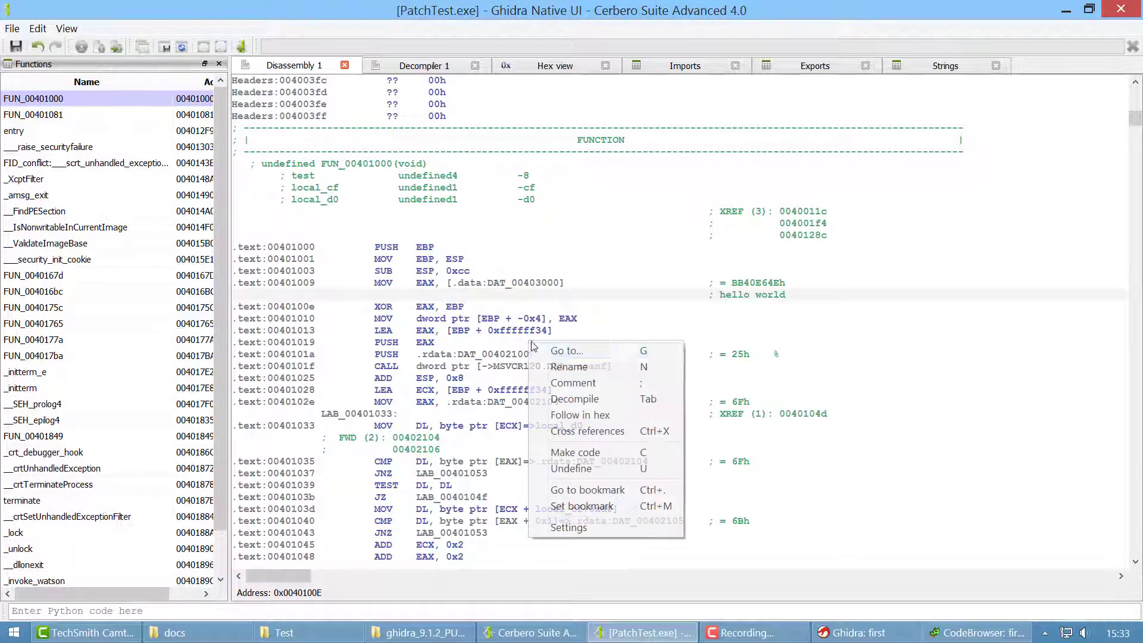
{"action": "left_click", "coordinate": [568, 528]}
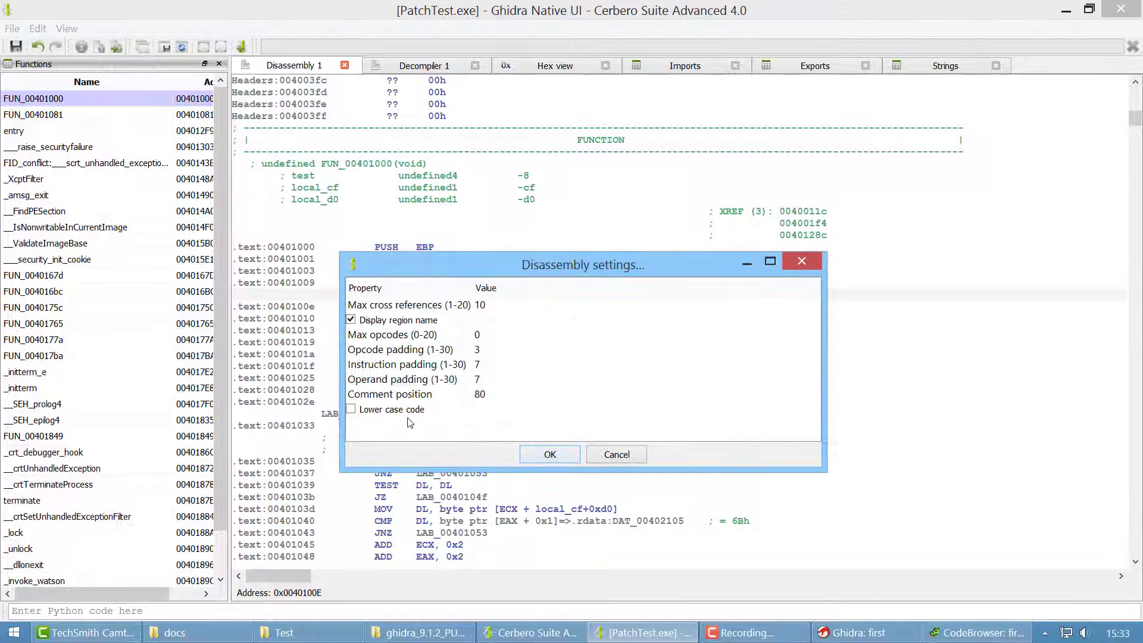
{"action": "left_click", "coordinate": [550, 454]}
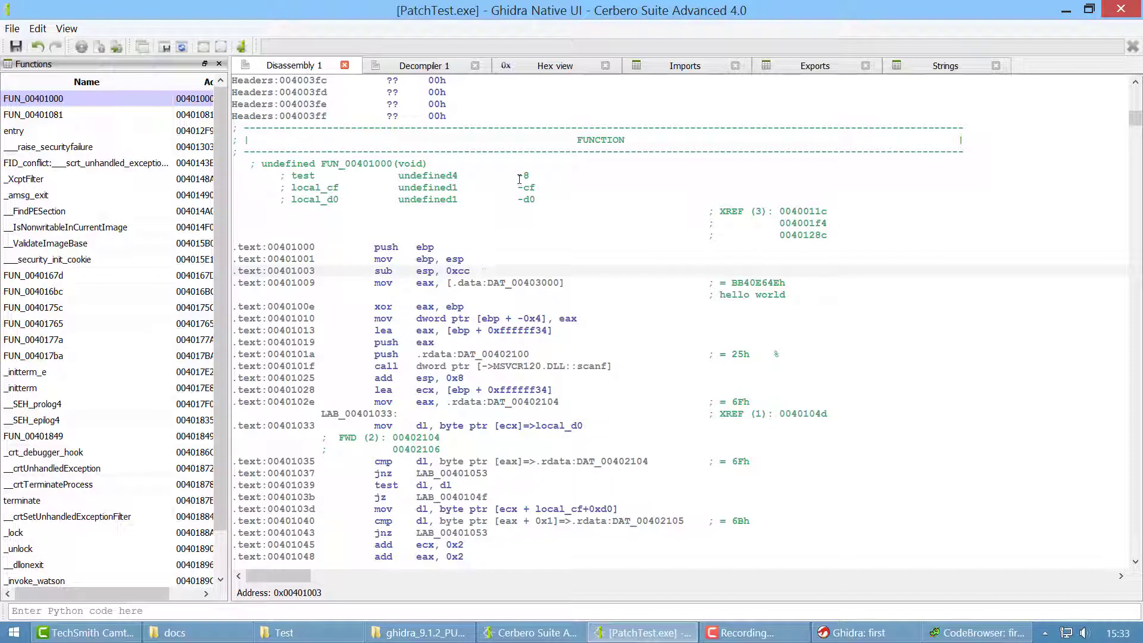
{"action": "mouse_move", "coordinate": [577, 247]}
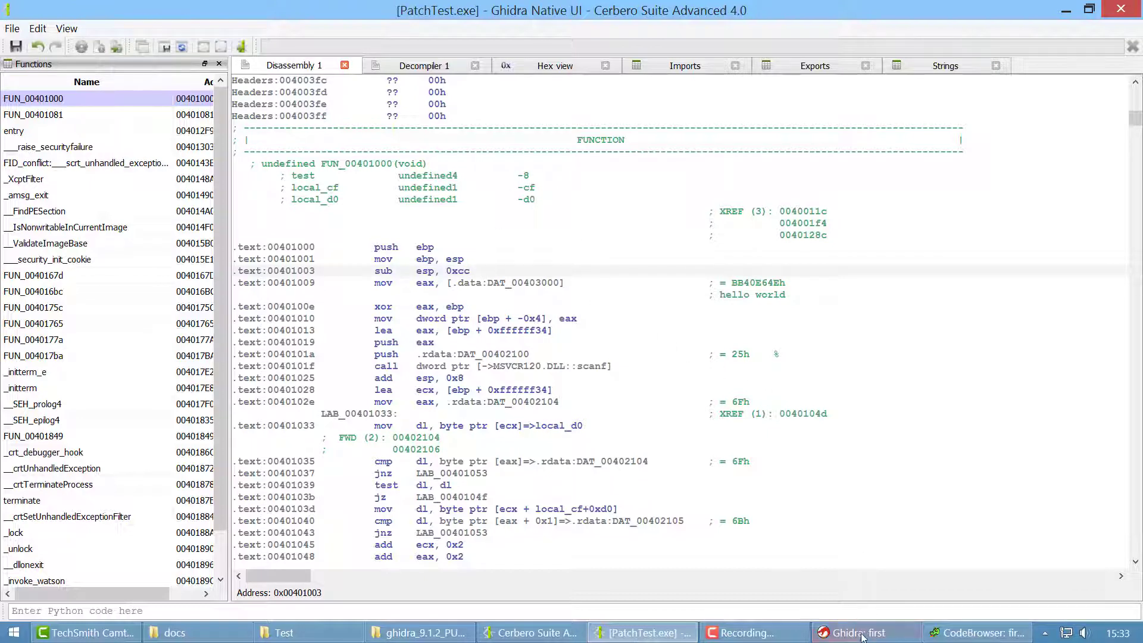
- Bring up the Cerbero Suite Advanced docs folder from the taskbar
{"action": "left_click", "coordinate": [981, 632]}
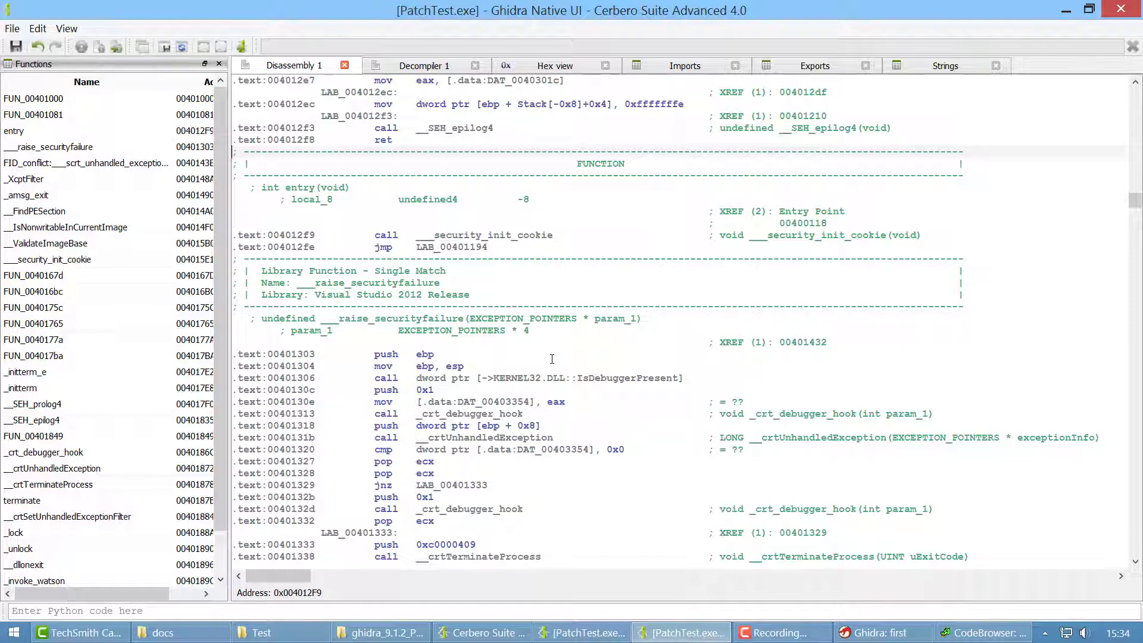
{"action": "mouse_move", "coordinate": [548, 354]}
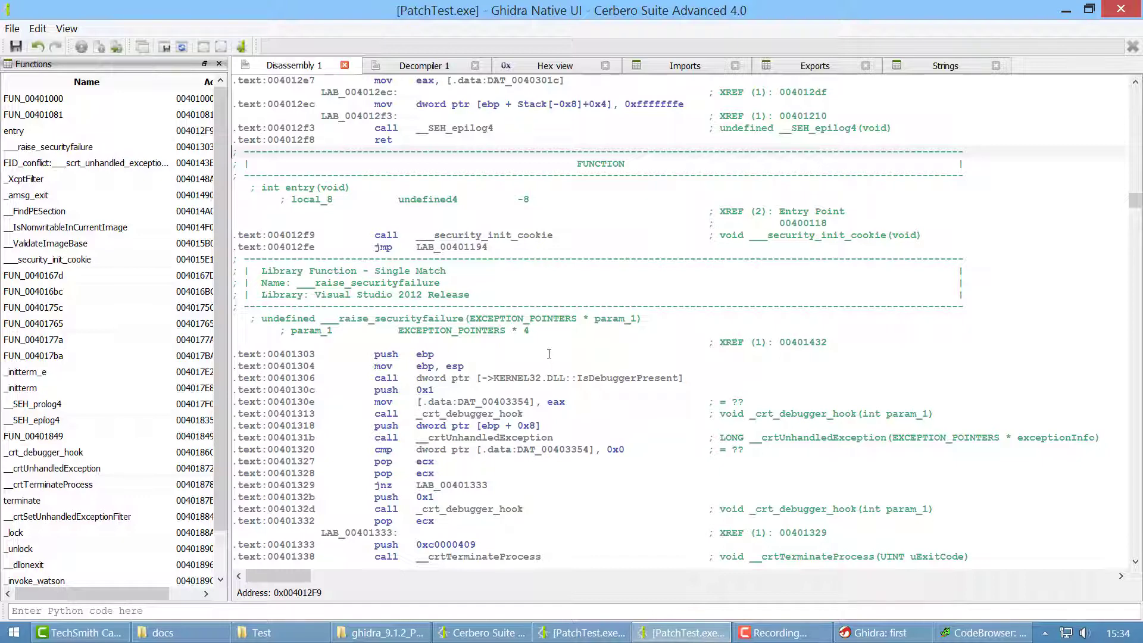
{"action": "mouse_move", "coordinate": [545, 364]}
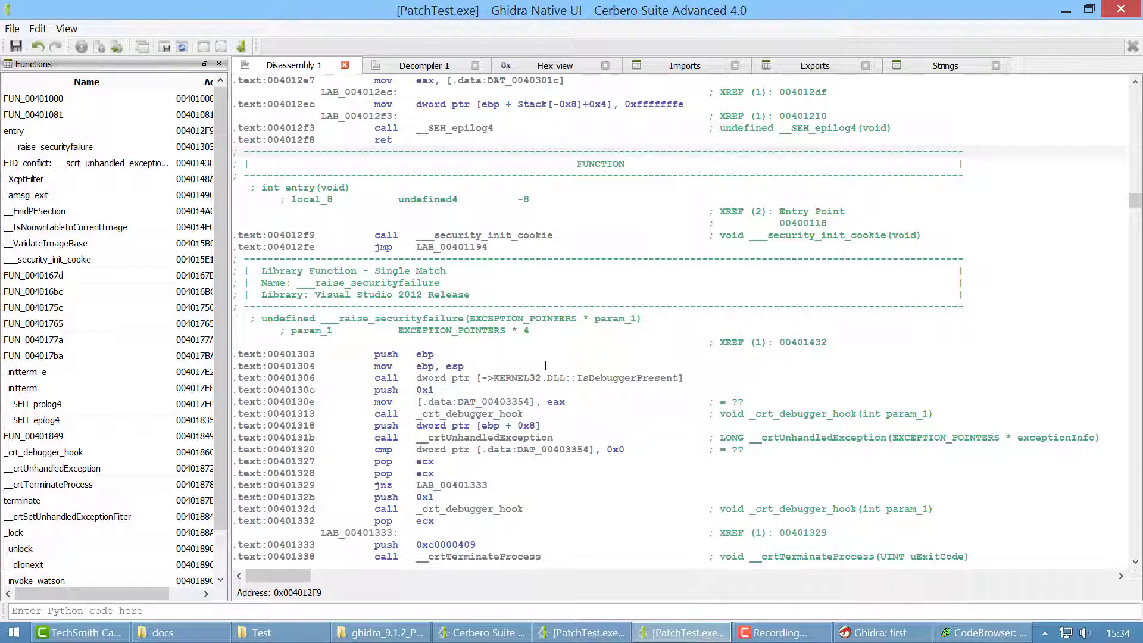
{"action": "mouse_move", "coordinate": [539, 374]}
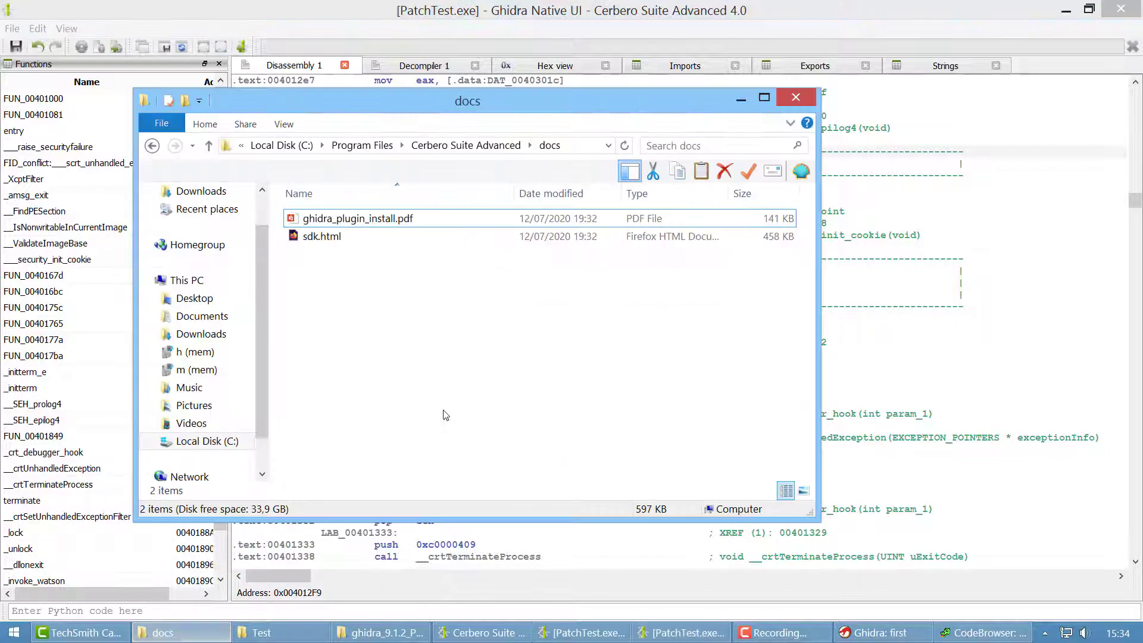
- Return to Cerbero Setup's Ghidra plugin page referencing docs/ghidra_plugin_install.pdf
{"action": "left_click", "coordinate": [358, 218]}
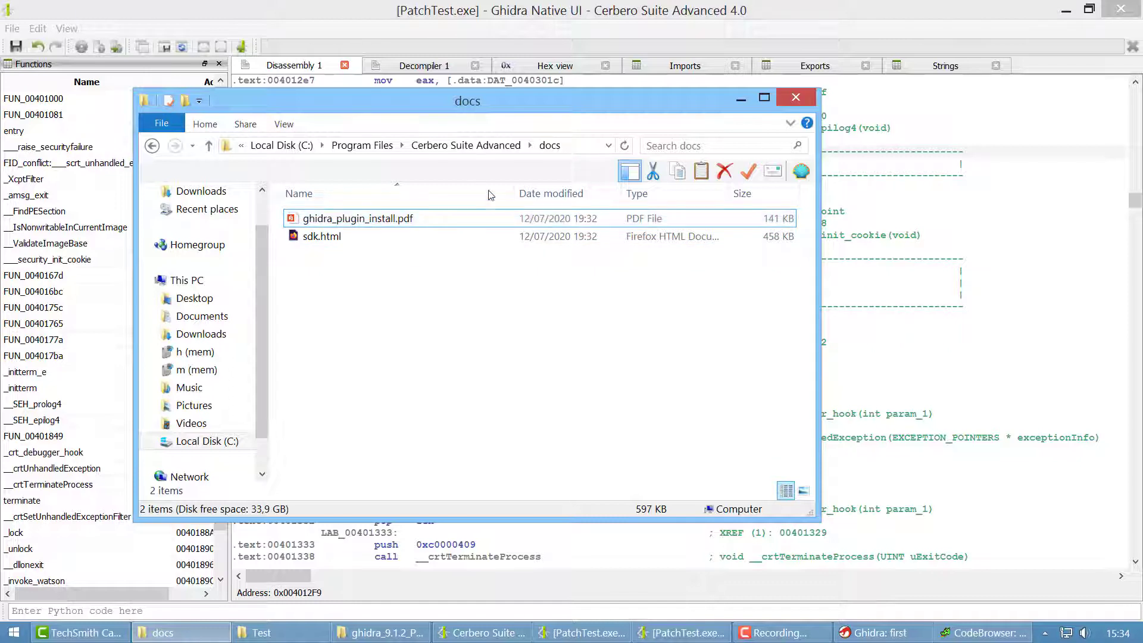
{"action": "mouse_move", "coordinate": [741, 98]}
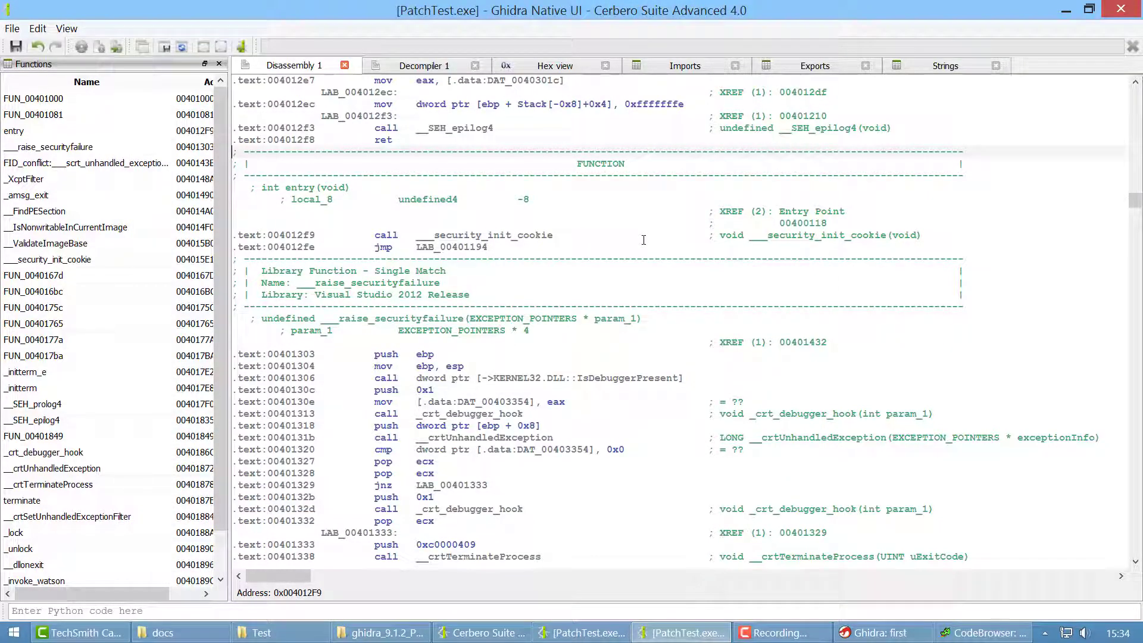
{"action": "mouse_move", "coordinate": [588, 241]}
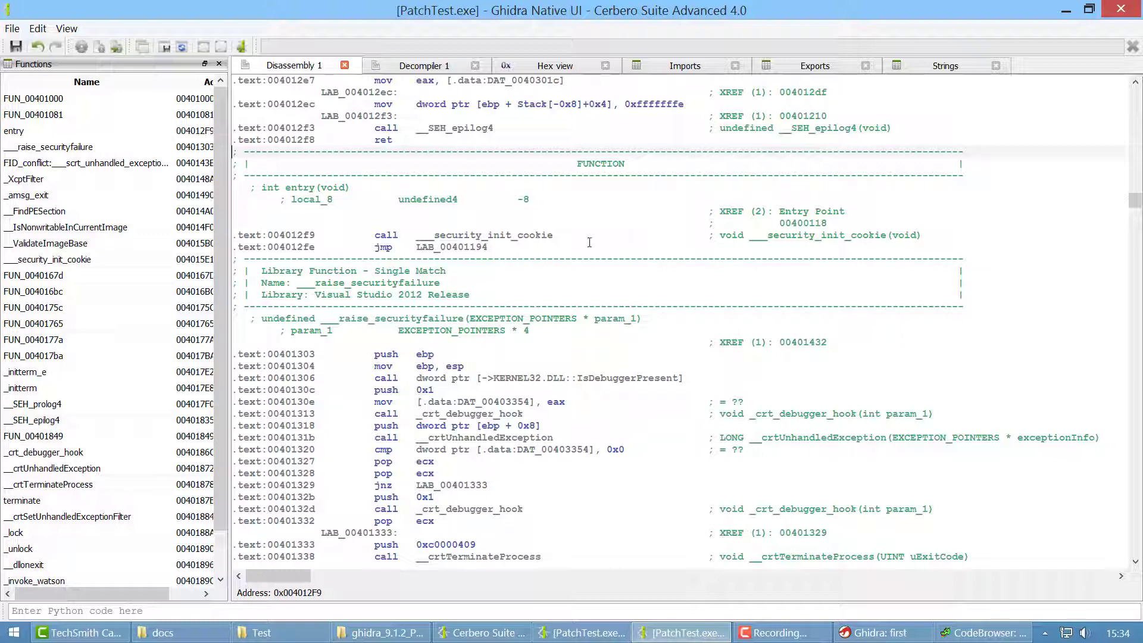
{"action": "mouse_move", "coordinate": [546, 315]}
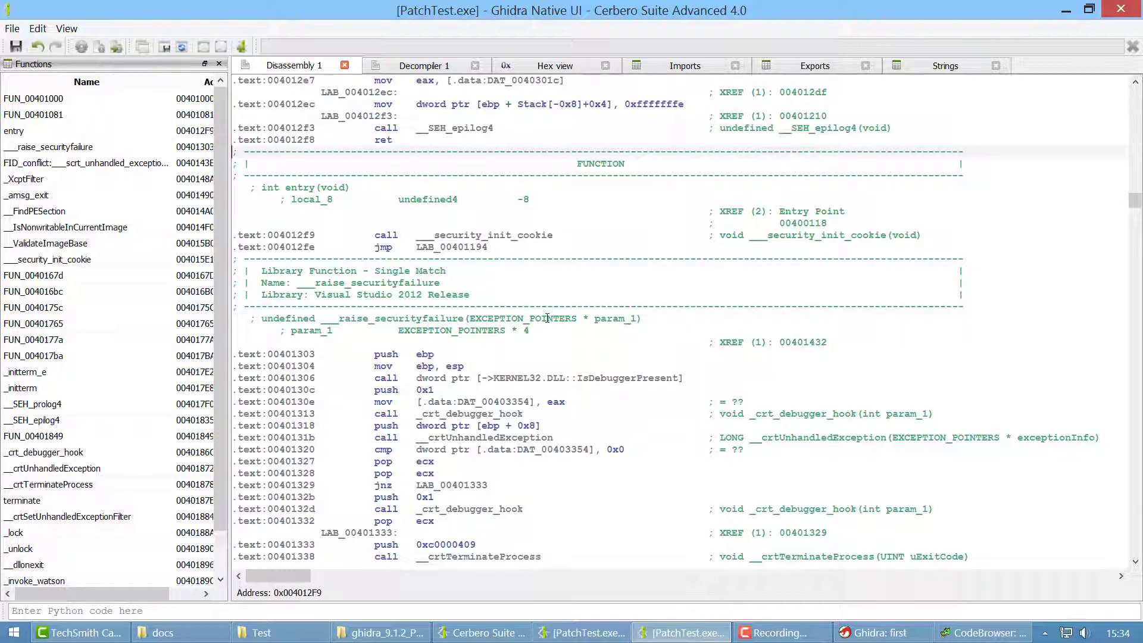
{"action": "scroll", "scroll_direction": "down", "scroll_amount": 3}
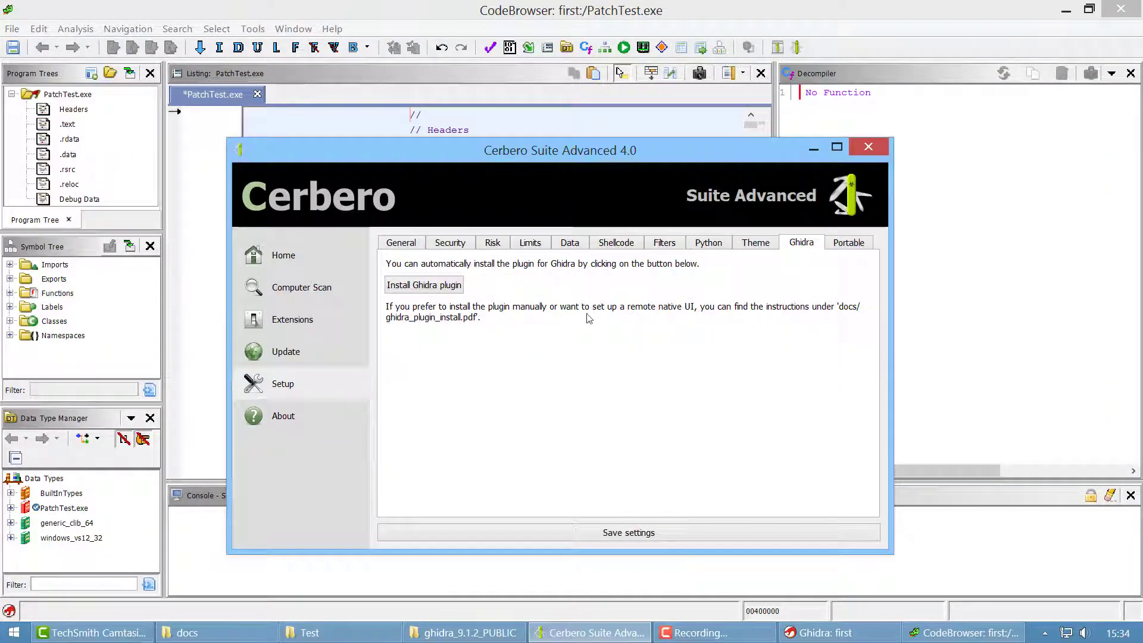
- Open Setup's Theme settings and its theme dropdown to choose a dark theme
{"action": "left_click", "coordinate": [756, 242]}
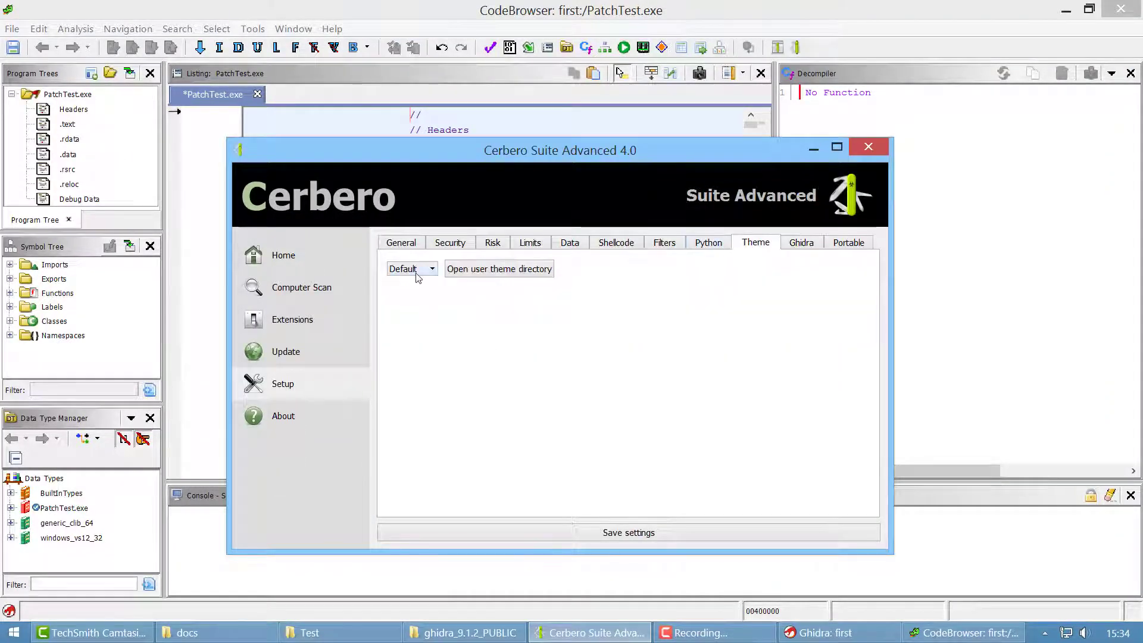
{"action": "left_click", "coordinate": [431, 268]}
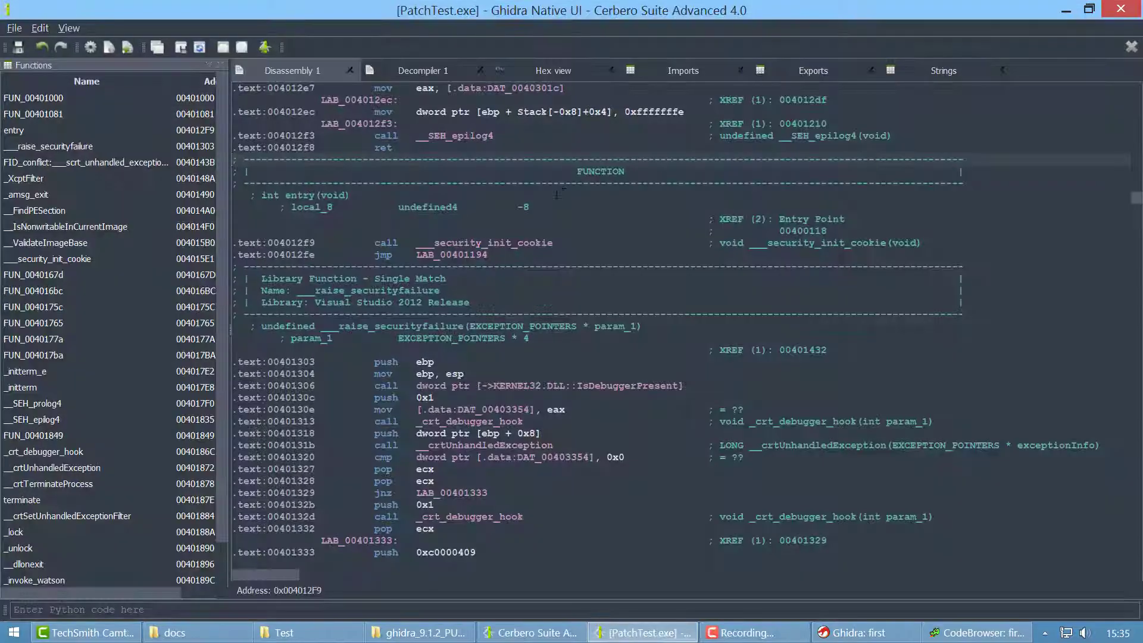
- View FUN_00401000 in the Decompiler and highlight its 'hello world' comment
{"action": "scroll", "scroll_direction": "down", "scroll_amount": 3}
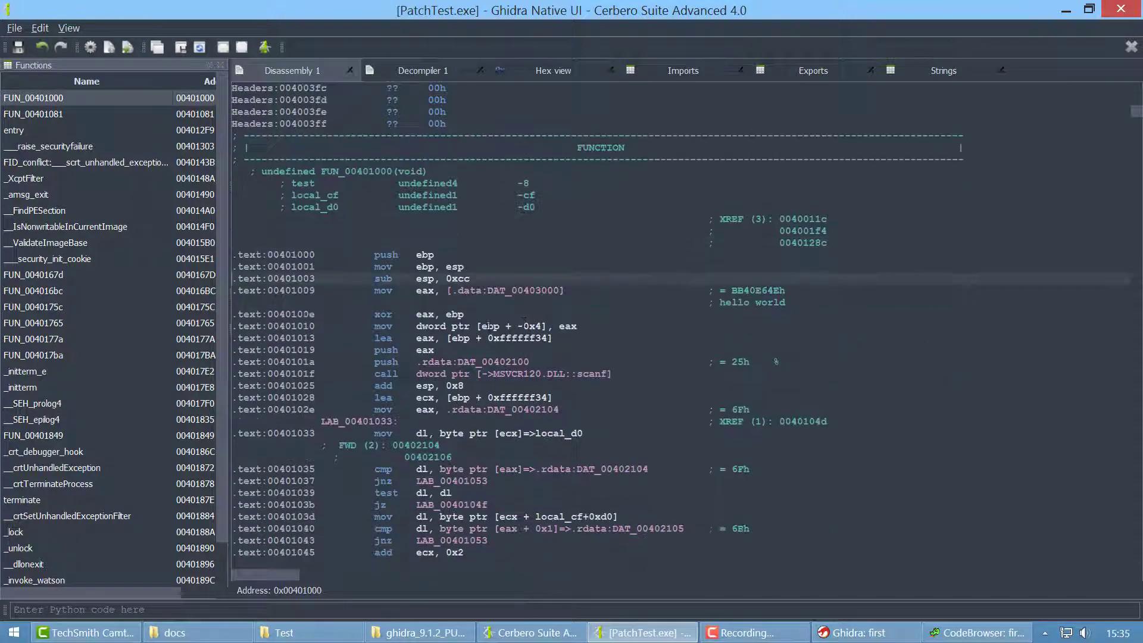
{"action": "left_click", "coordinate": [422, 70]}
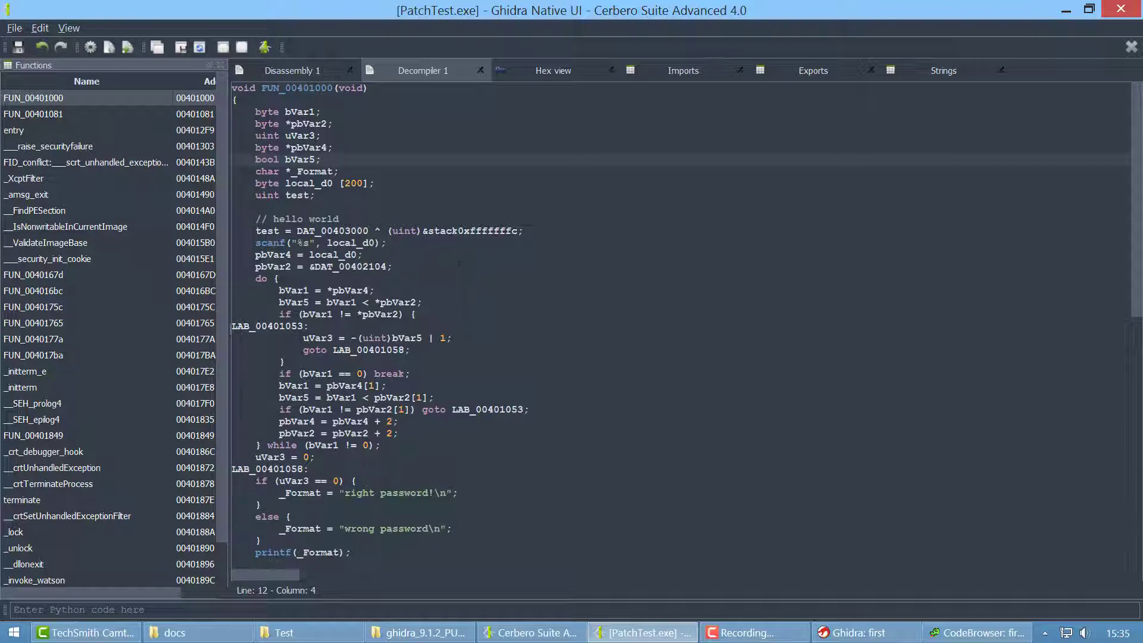
{"action": "left_click", "coordinate": [389, 230]}
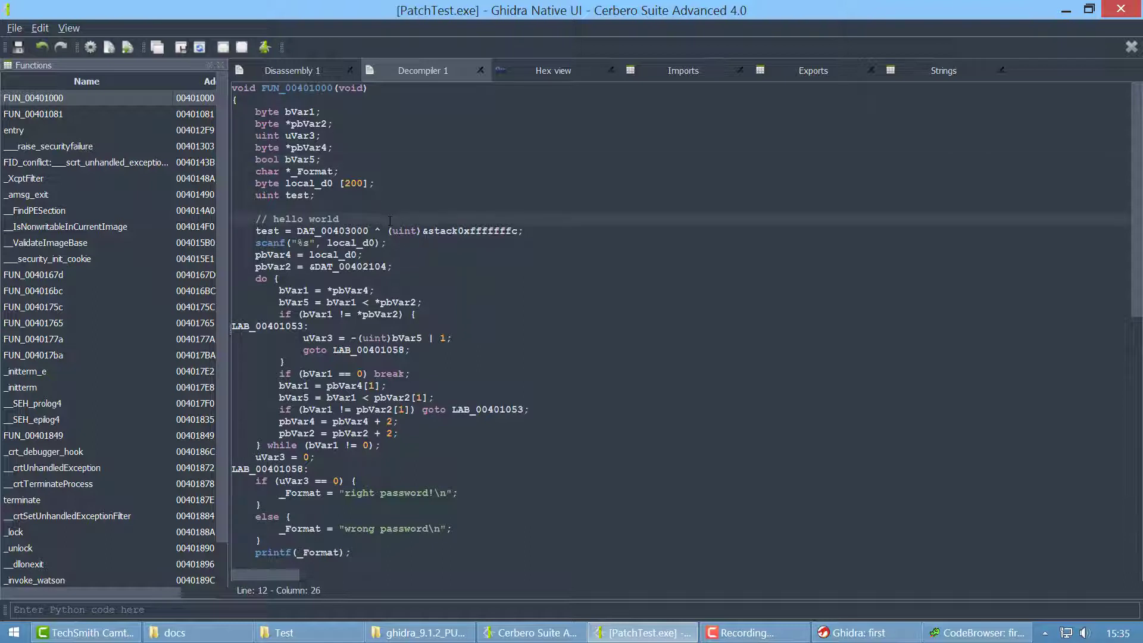